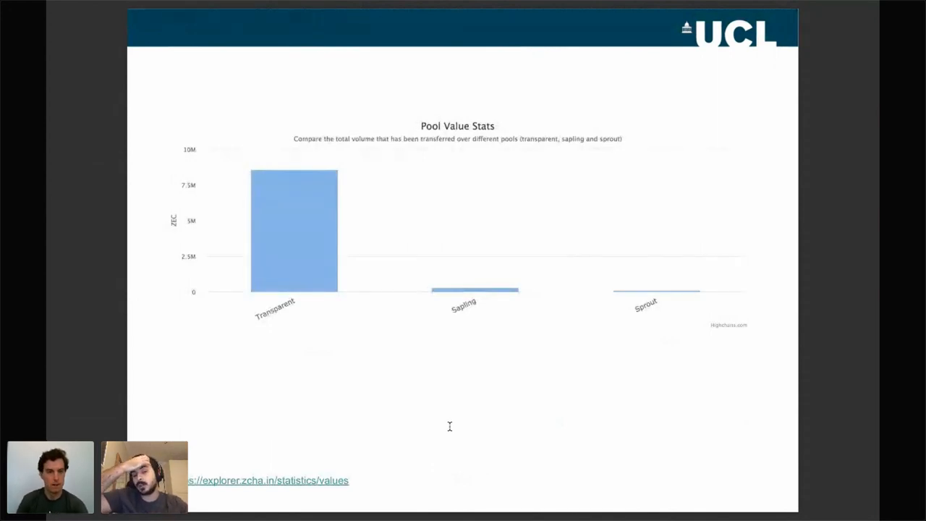
mouse_move(434, 365)
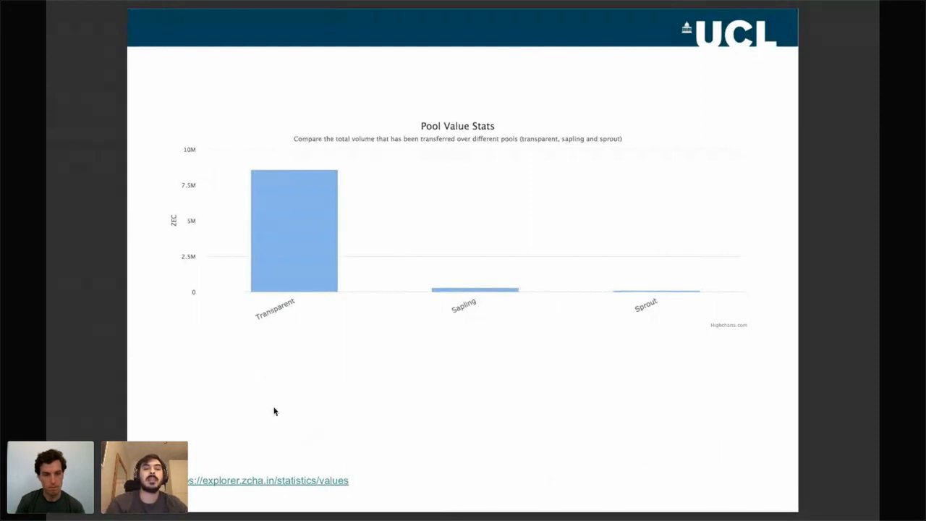
mouse_move(484, 386)
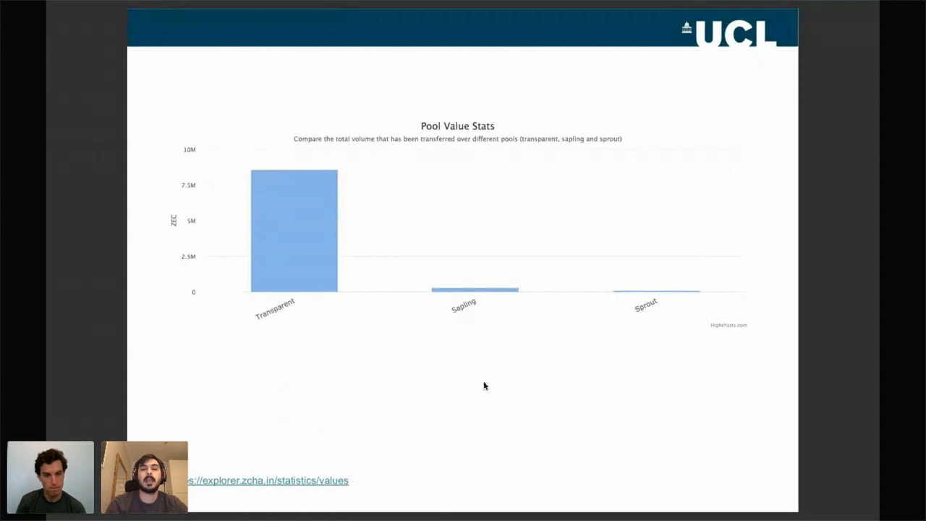
mouse_move(648, 325)
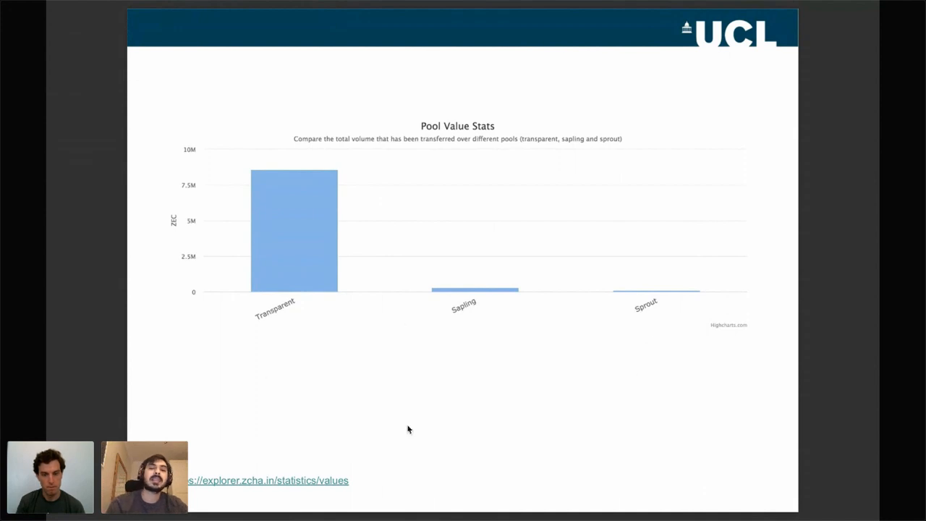
mouse_move(487, 335)
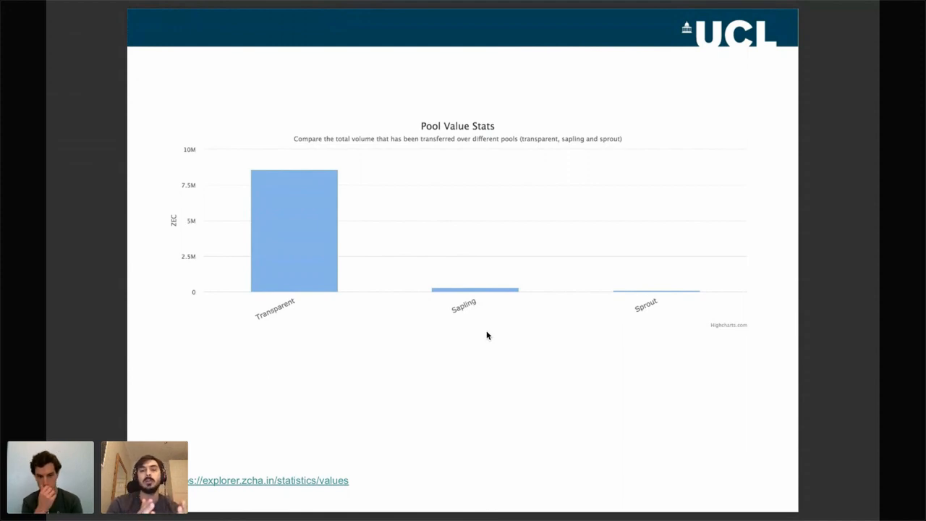
mouse_move(415, 354)
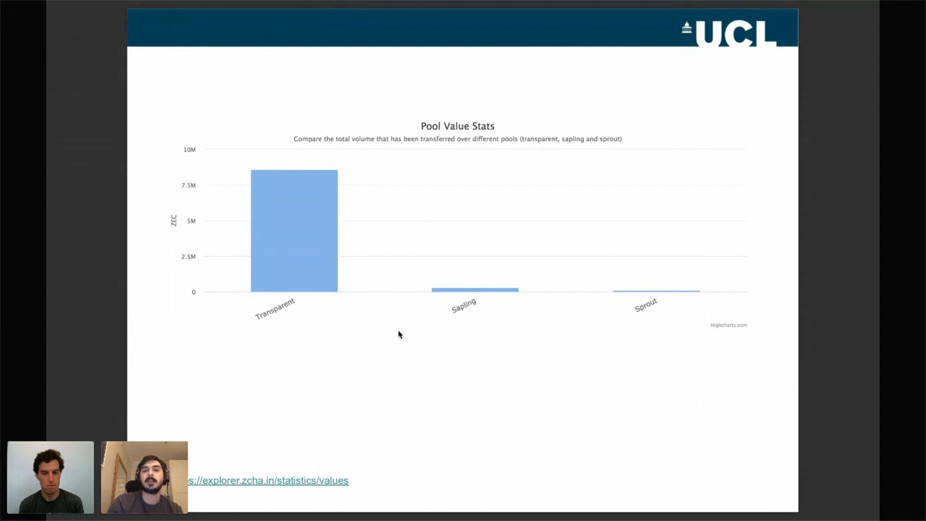
mouse_move(321, 176)
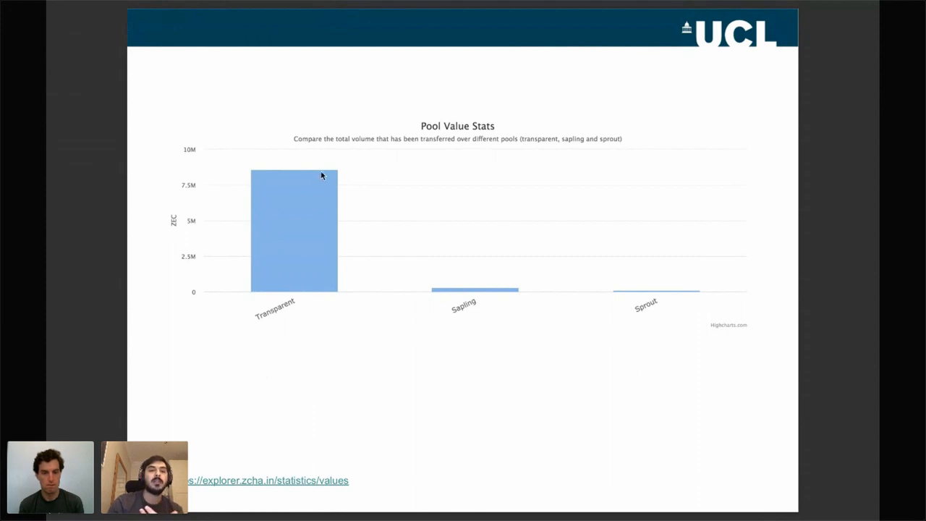
mouse_move(476, 295)
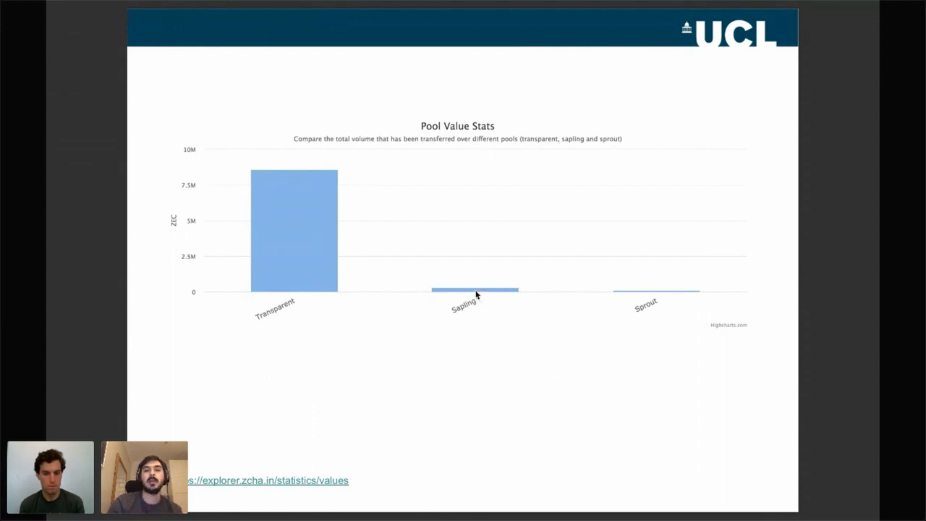
mouse_move(424, 359)
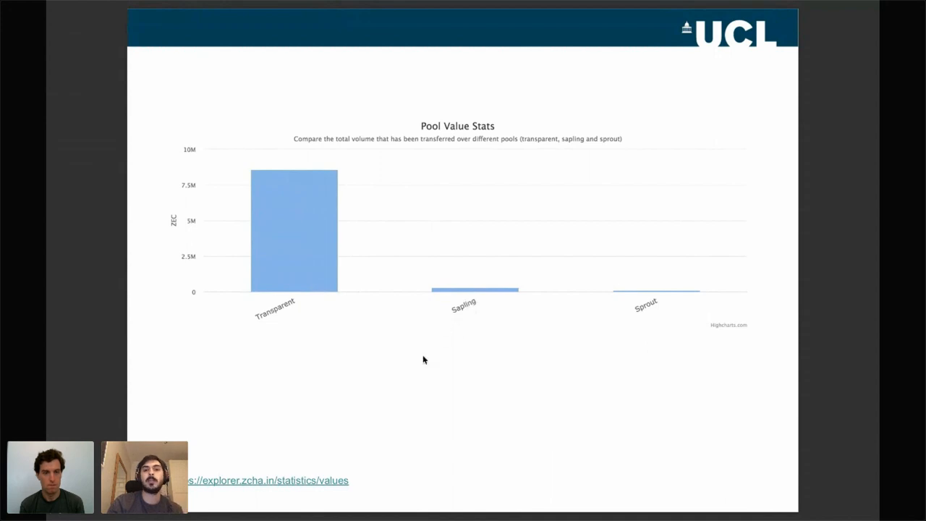